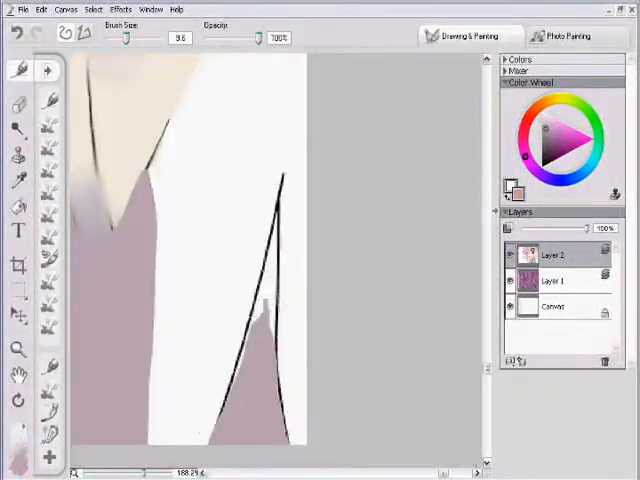
Show the Brush Library with the Pens variants from the toolbox brush selector
left_click(50, 97)
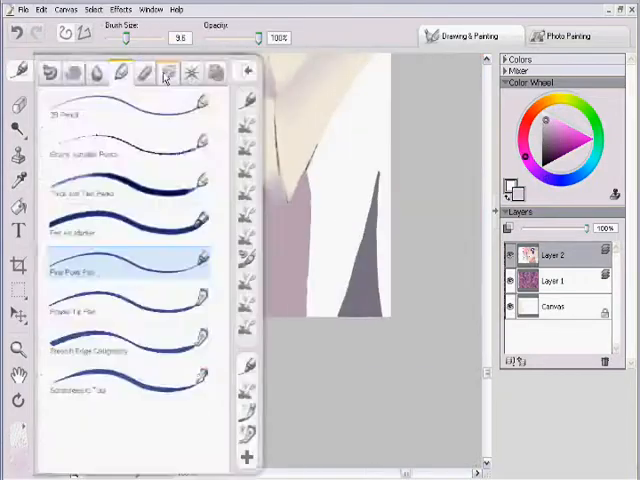